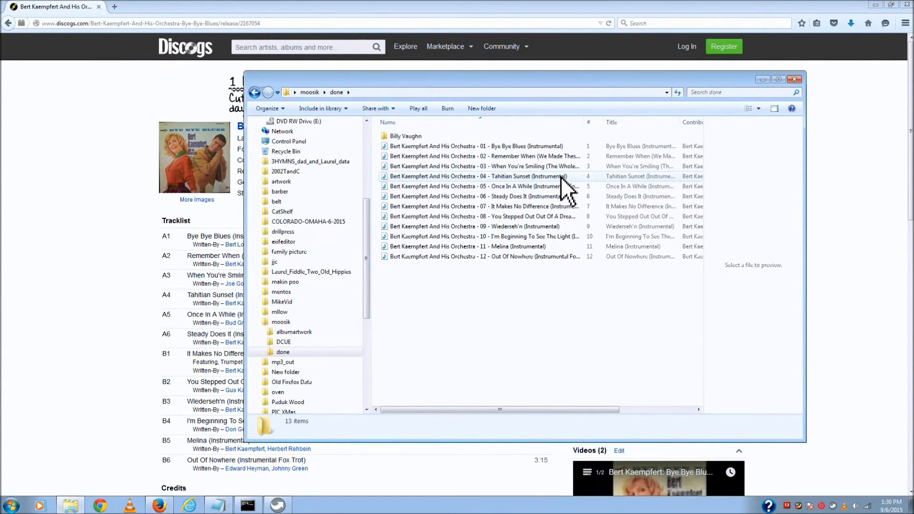
{"action": "mouse_move", "coordinate": [515, 431]}
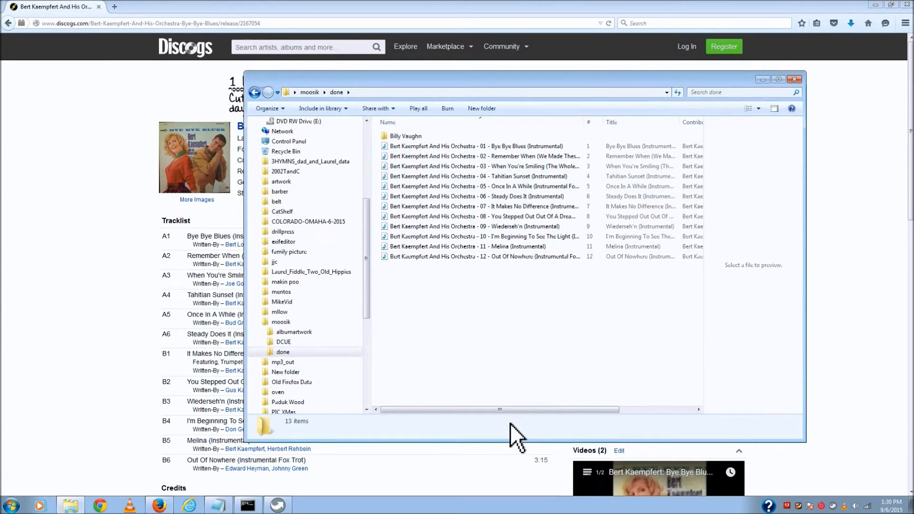
- Bring up the context menu on an empty area of the done folder's track list
{"action": "scroll", "scroll_direction": "right", "scroll_amount": 3}
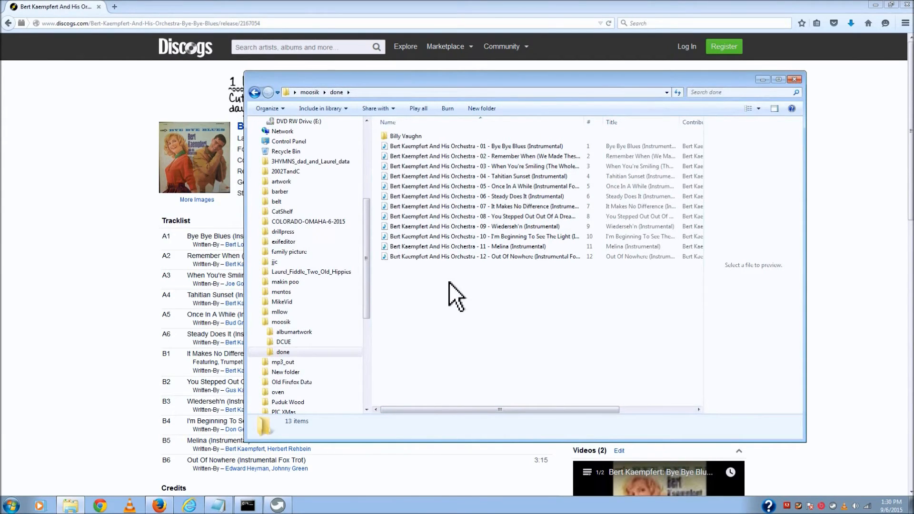
{"action": "mouse_move", "coordinate": [478, 277]}
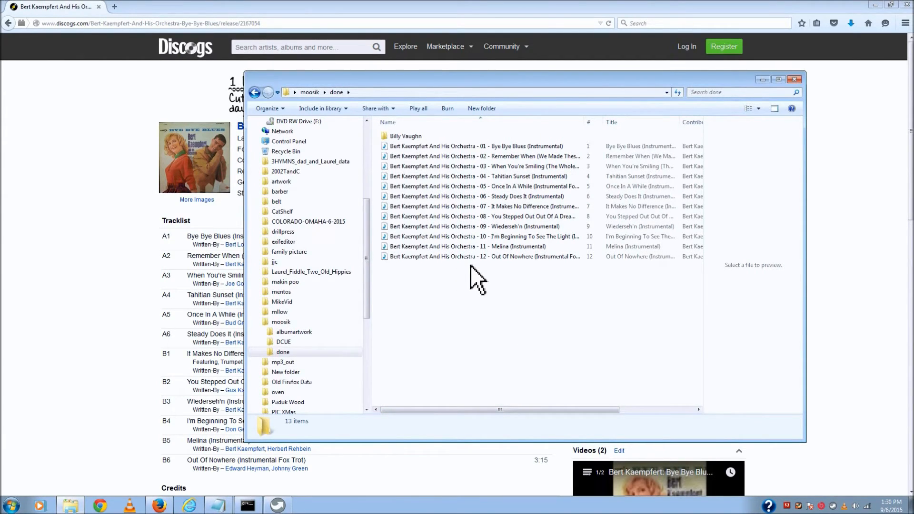
{"action": "right_click", "coordinate": [478, 274]}
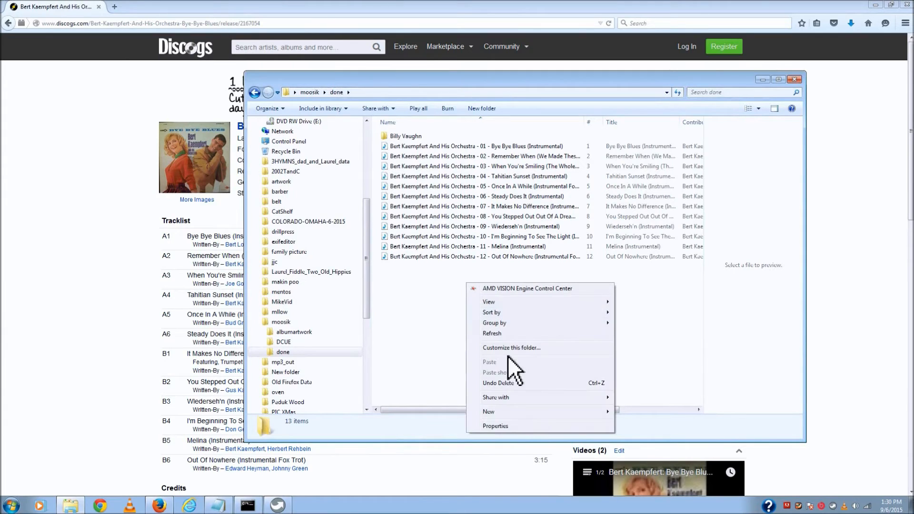